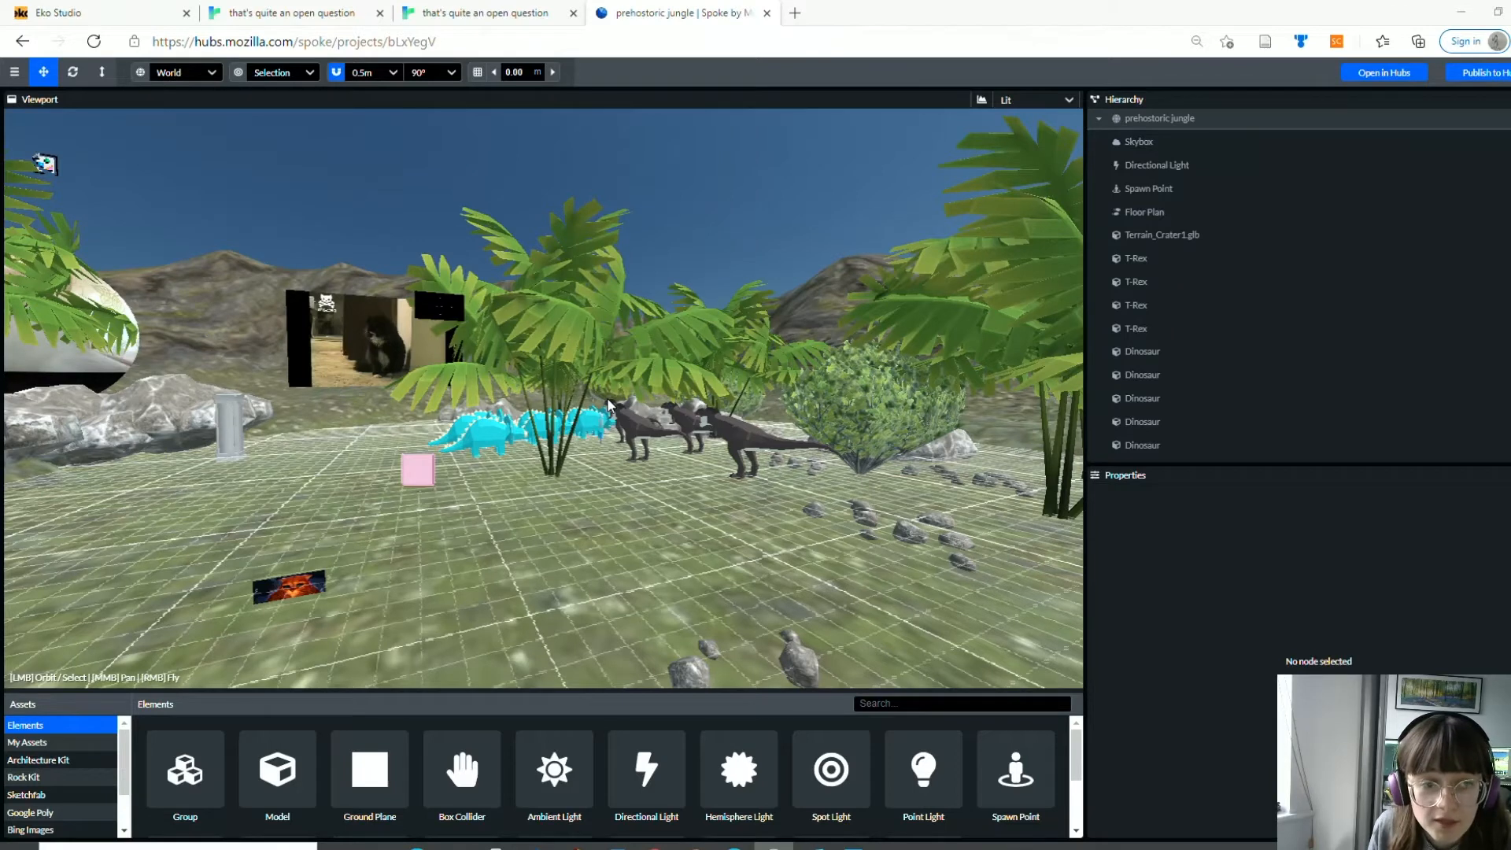
mouse_move(592, 409)
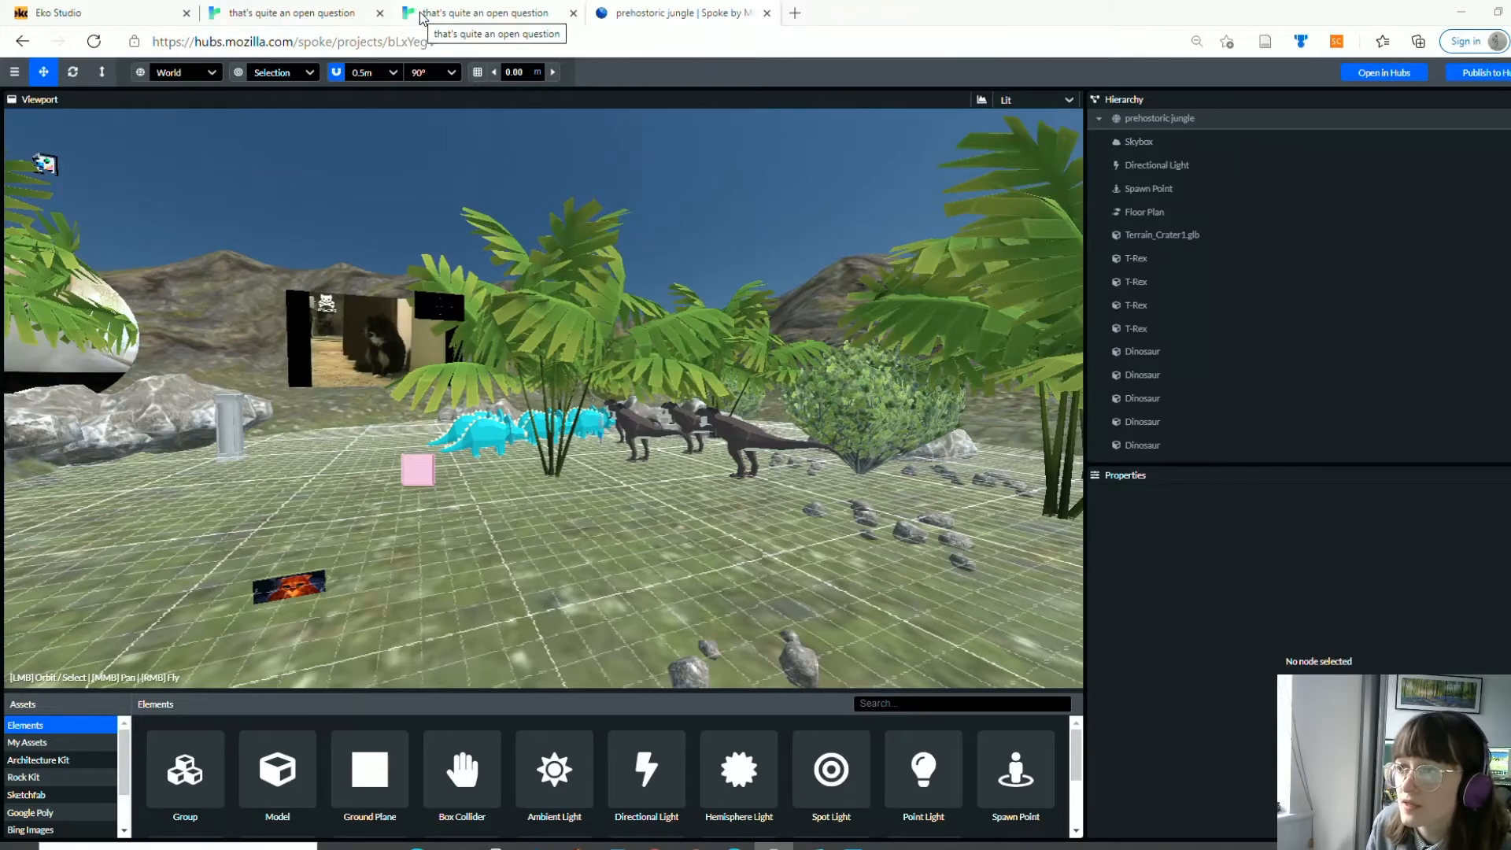
Bring up the Twine 'rob the bank' story test, then switch to the Eko Studio goat project
click(487, 12)
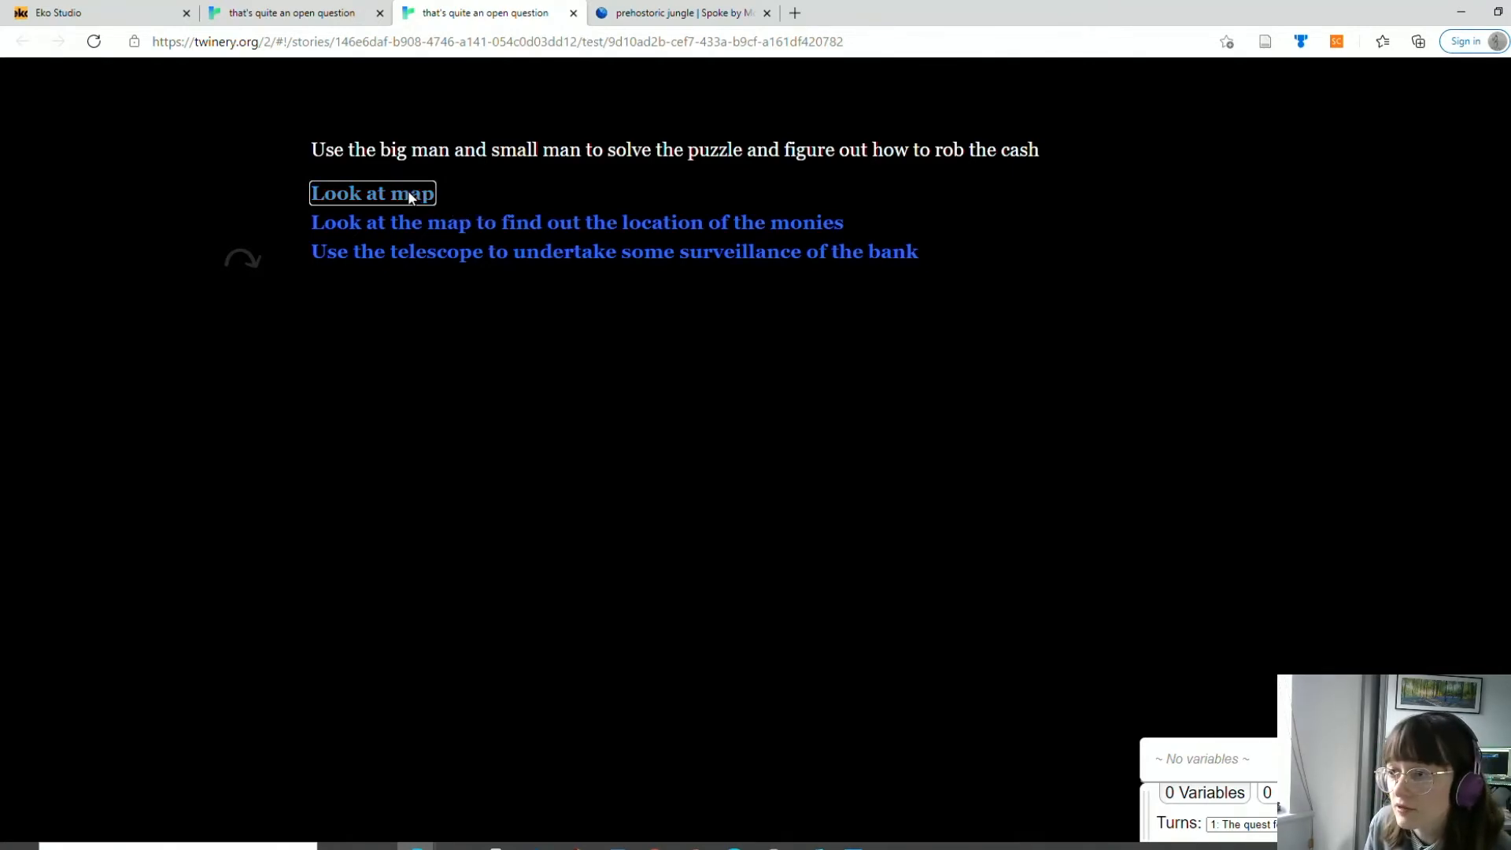
click(372, 194)
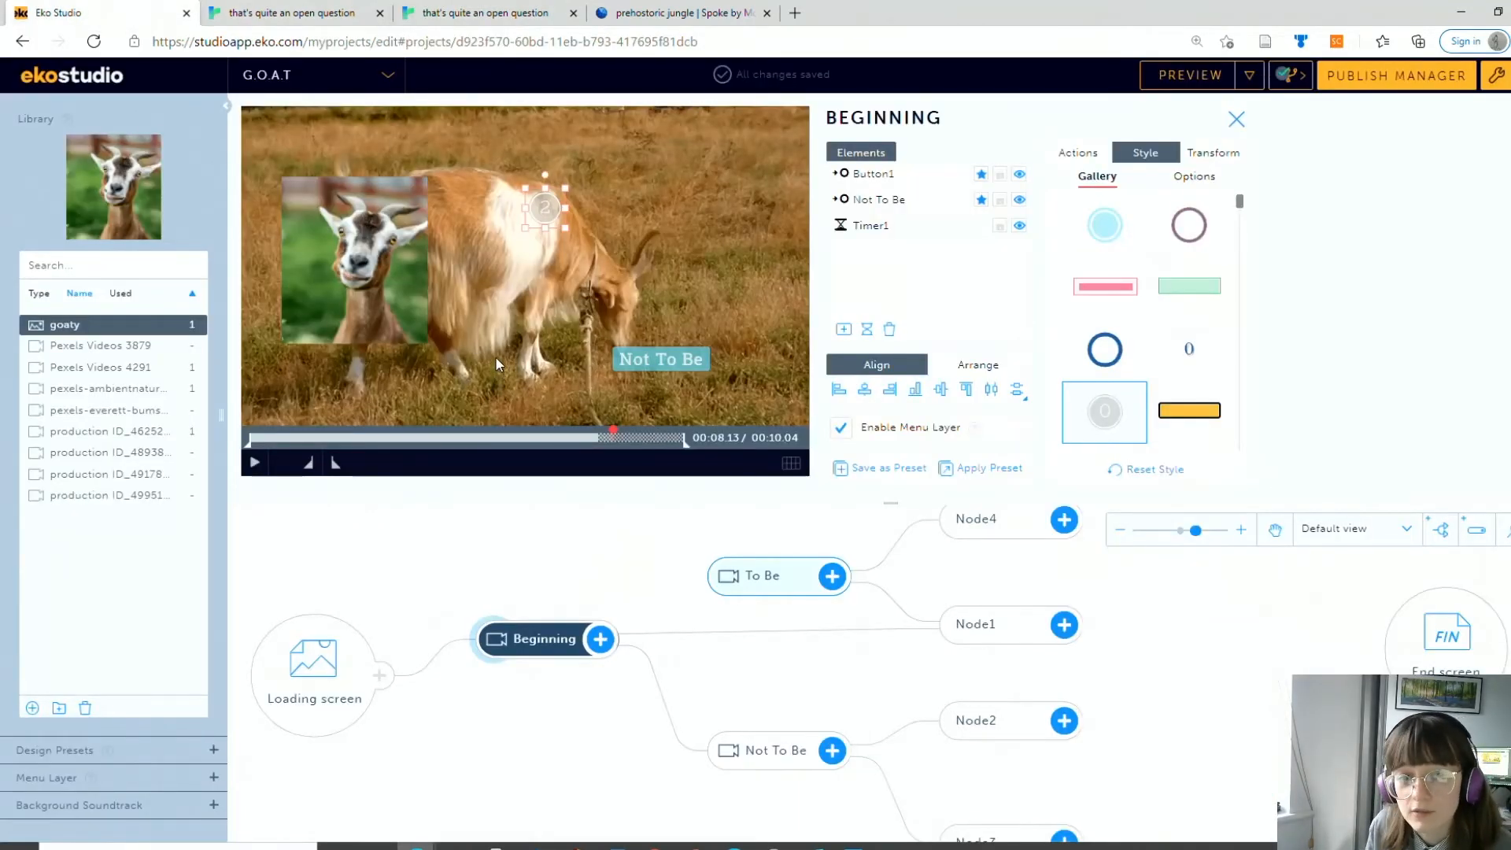
mouse_move(444, 332)
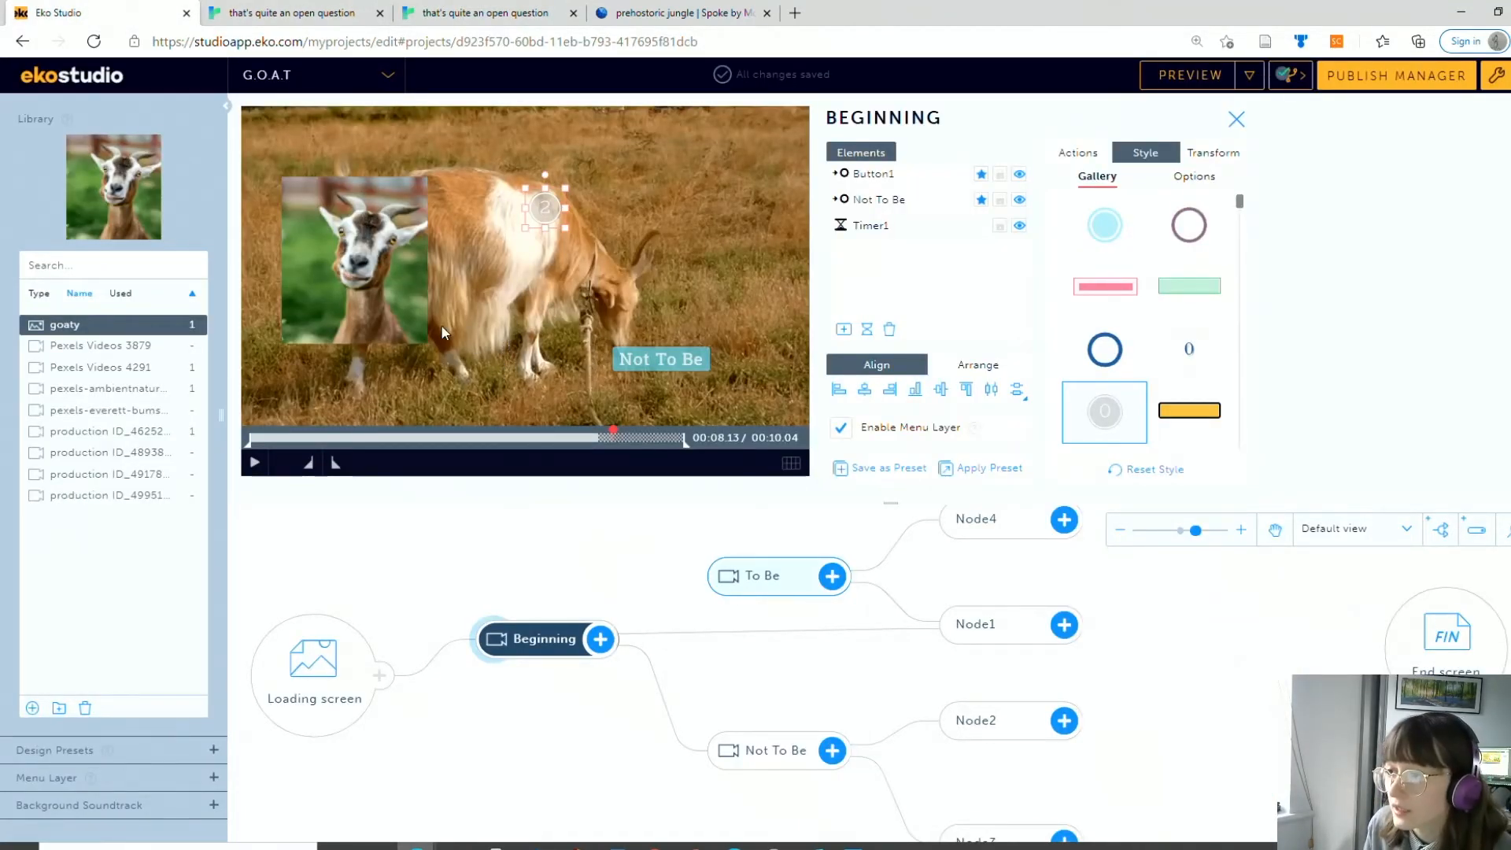